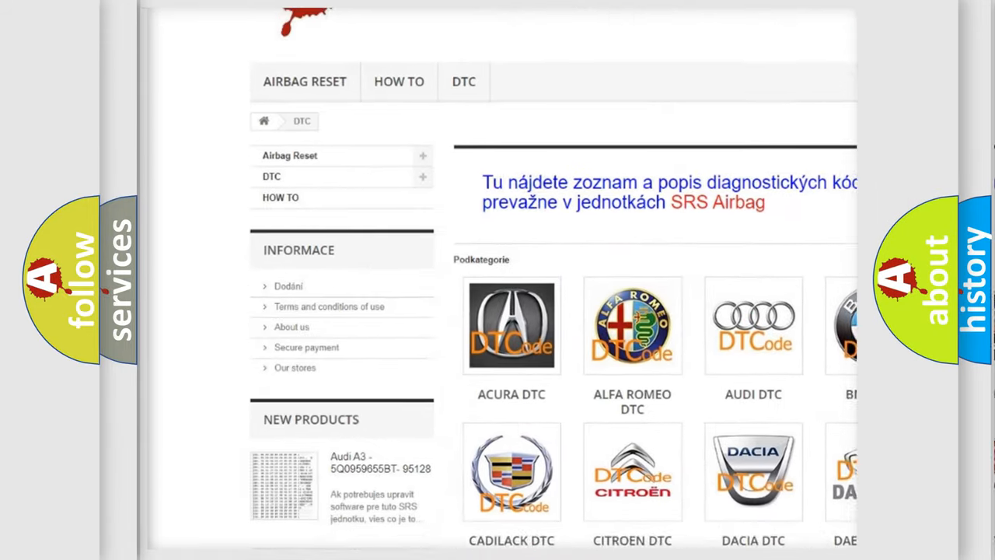
scroll("down", 3)
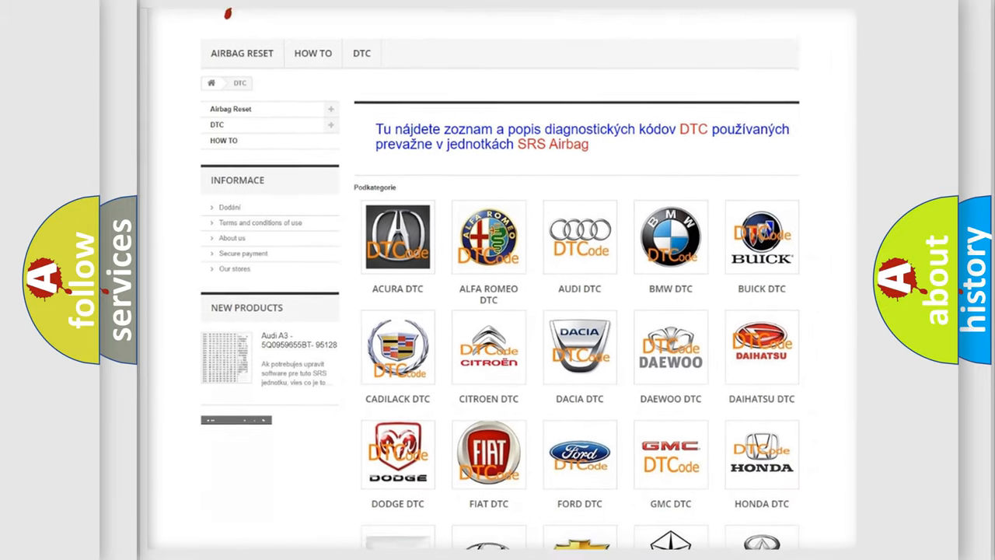
scroll("down", 3)
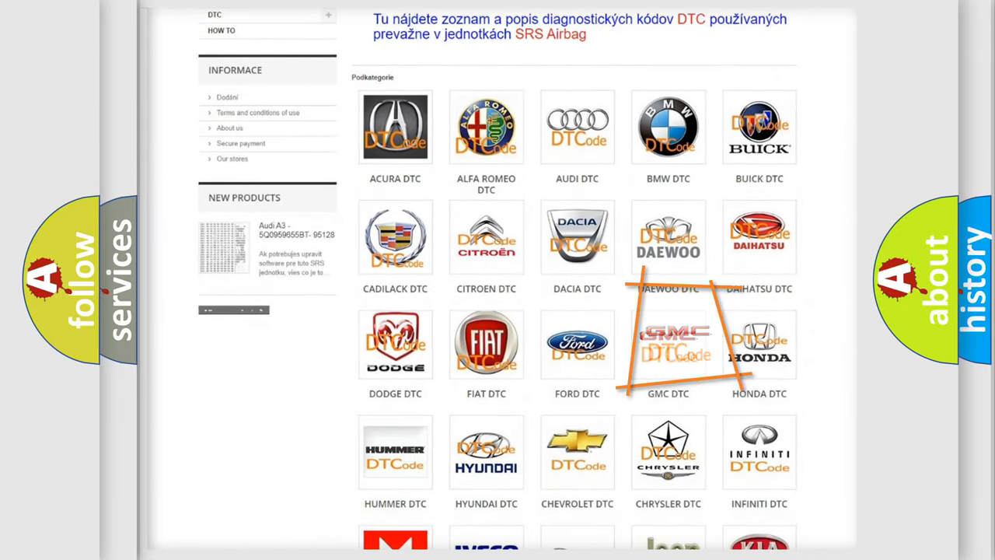